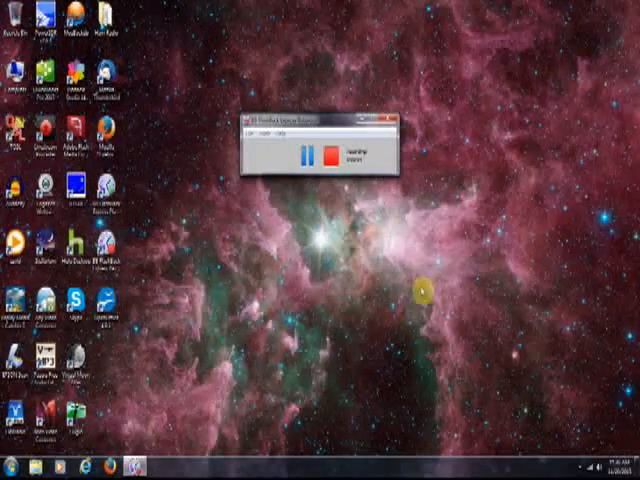
pyautogui.moveTo(316, 424)
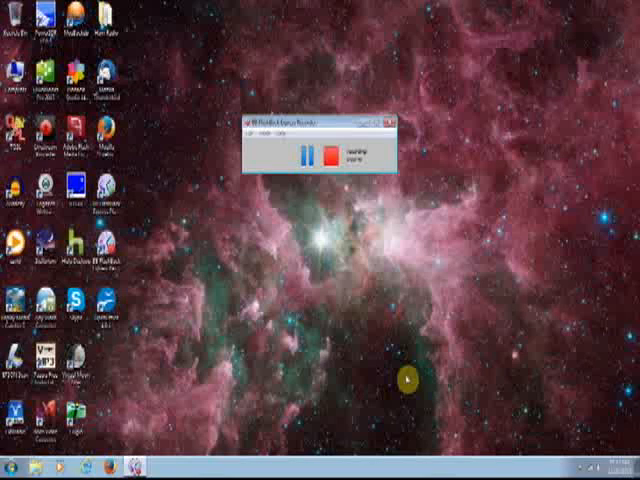
pyautogui.moveTo(430, 282)
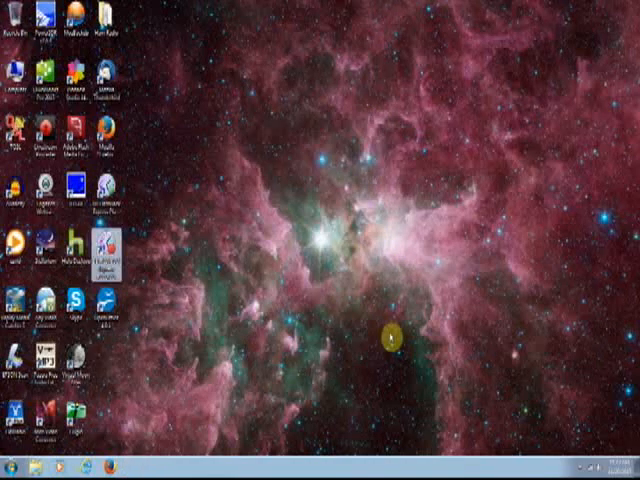
pyautogui.moveTo(364, 372)
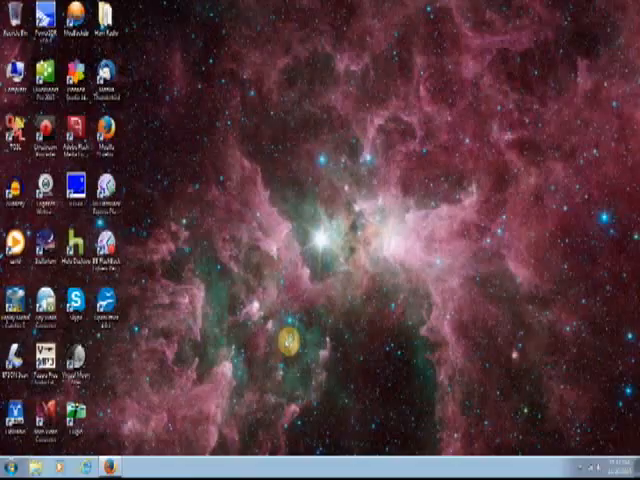
# Launch Firefox from the taskbar so a blank browser window is ready
pyautogui.click(108, 468)
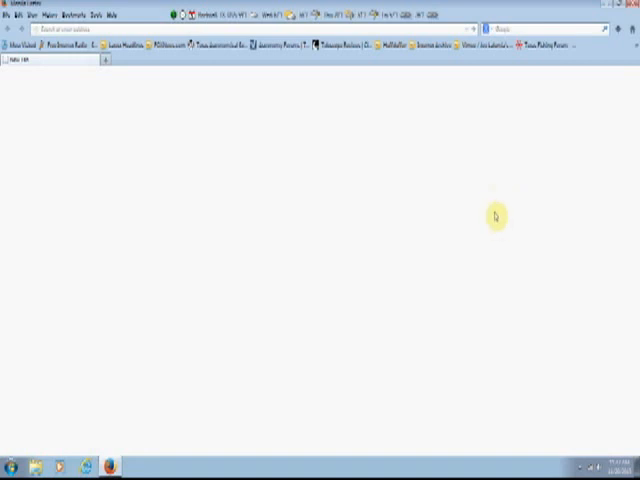
pyautogui.moveTo(488, 184)
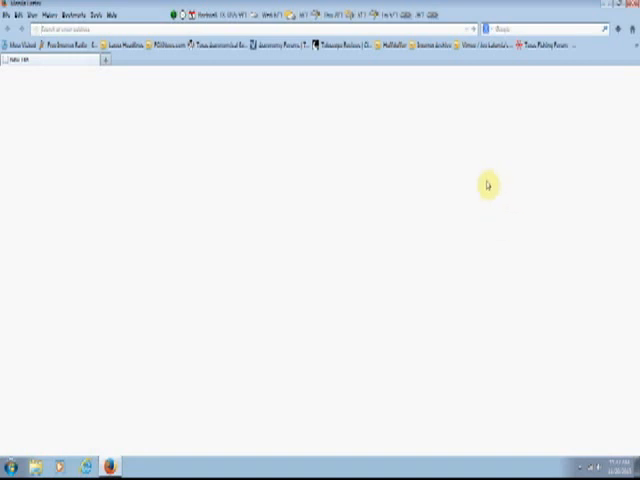
pyautogui.moveTo(504, 240)
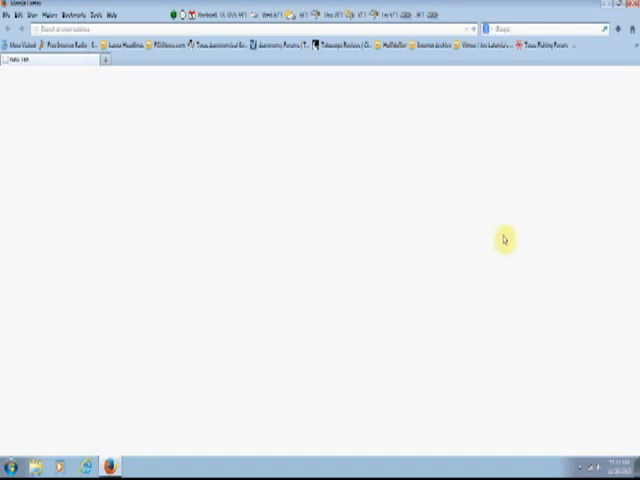
pyautogui.moveTo(632, 216)
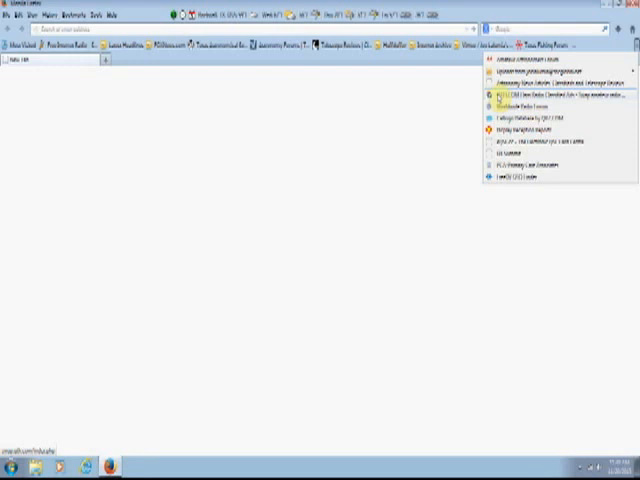
# Load the QTH.com VHF/UHF Radios classified ads and scroll through the first listings
pyautogui.click(544, 92)
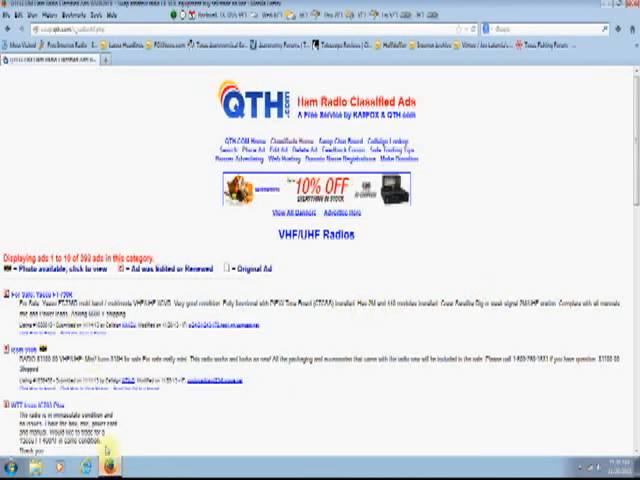
pyautogui.scroll(-3)
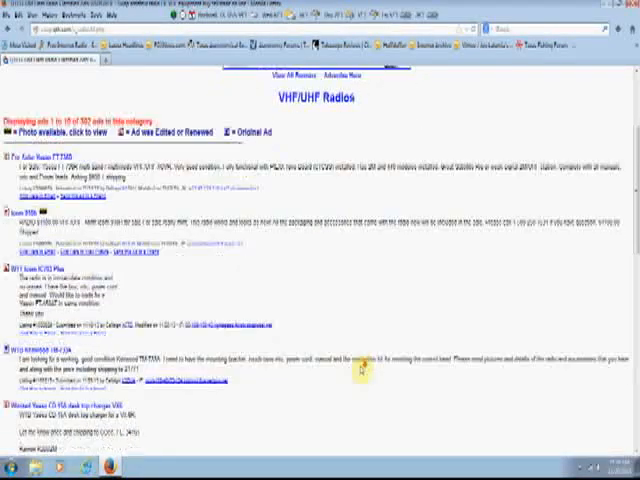
pyautogui.scroll(-3)
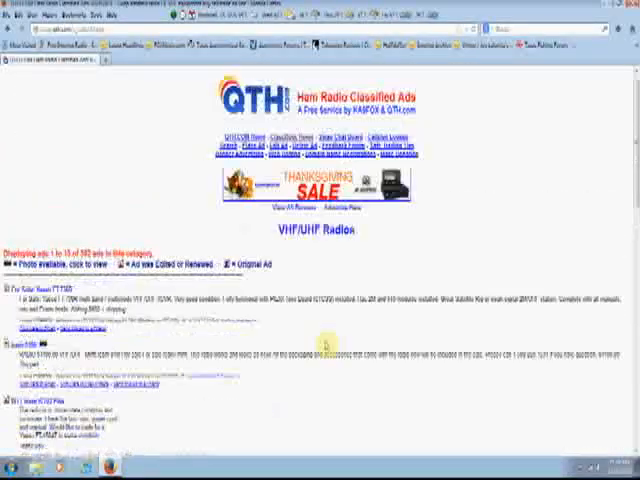
# Scroll the QTH.com hosting home page past the plans and Ham Radio Mall banner
pyautogui.scroll(-3)
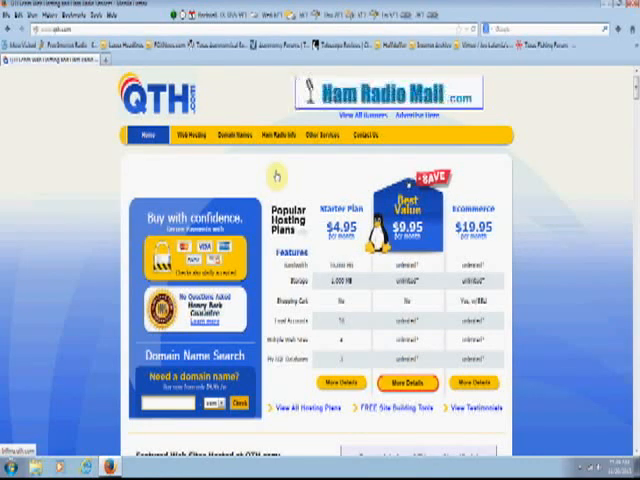
pyautogui.moveTo(304, 178)
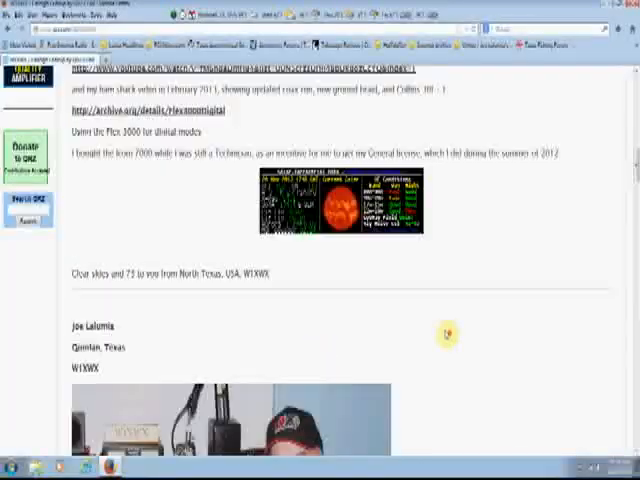
# Scroll down the QRZ.com operator profile through the biography and station photos
pyautogui.scroll(-3)
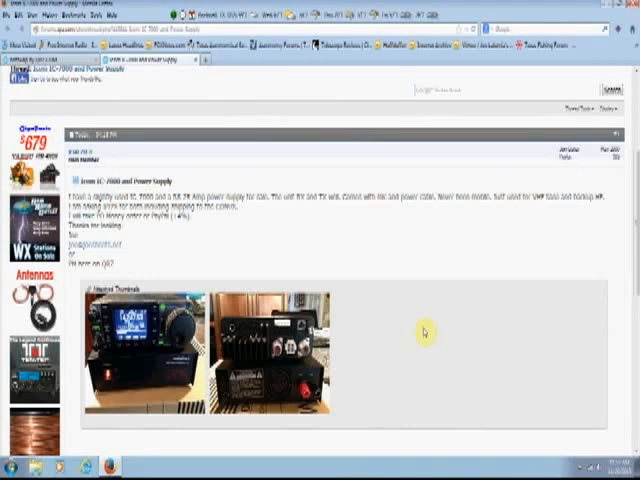
pyautogui.moveTo(432, 288)
pyautogui.write('MAIN TRADING')
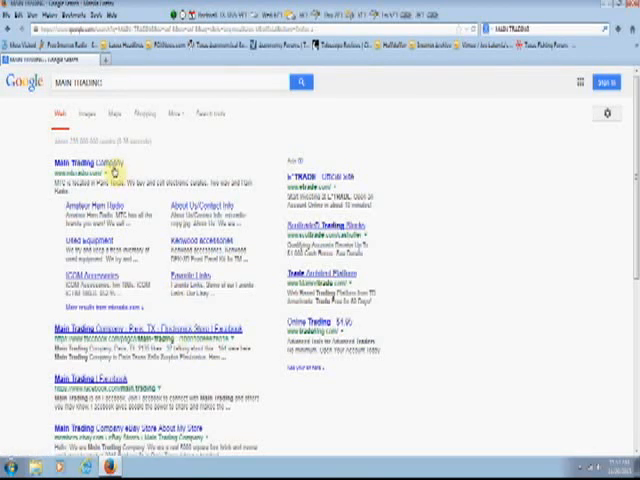
# Open the Main Trading Company website from the first search result
pyautogui.click(90, 164)
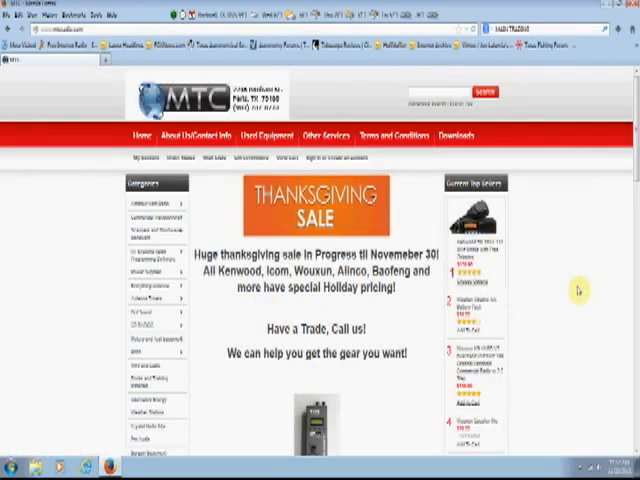
pyautogui.moveTo(576, 288)
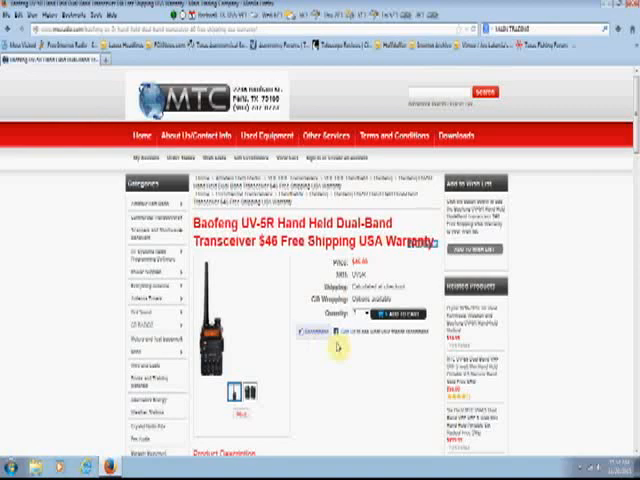
pyautogui.scroll(-3)
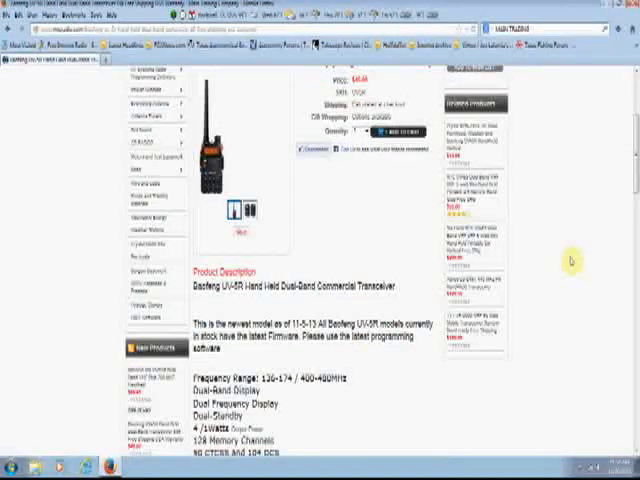
pyautogui.scroll(-3)
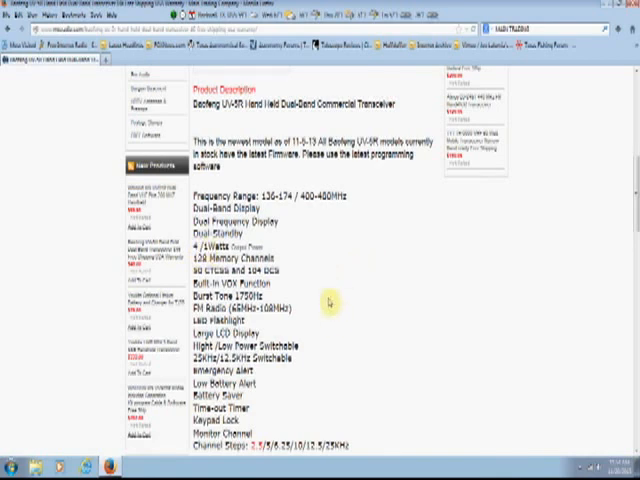
pyautogui.moveTo(372, 324)
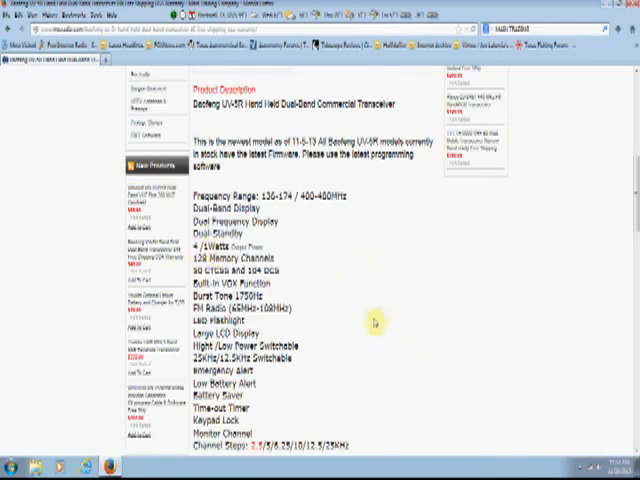
pyautogui.moveTo(368, 364)
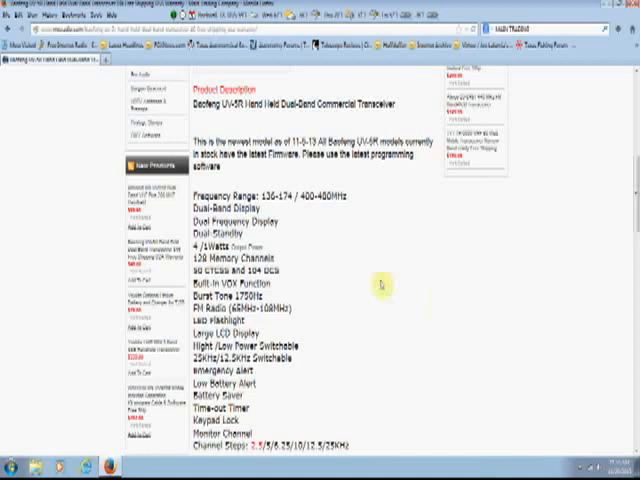
pyautogui.scroll(-3)
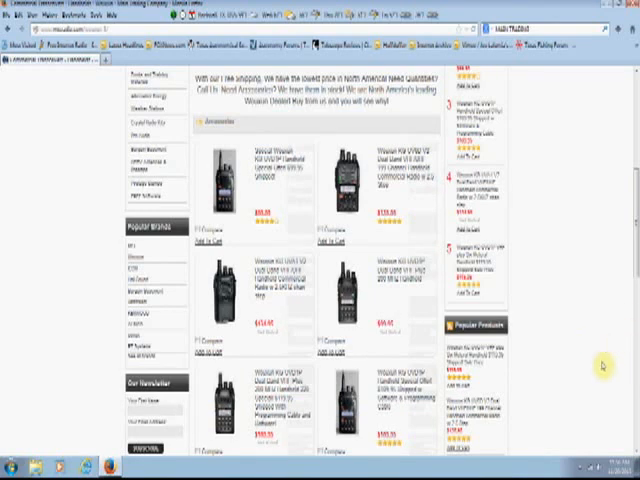
pyautogui.moveTo(598, 356)
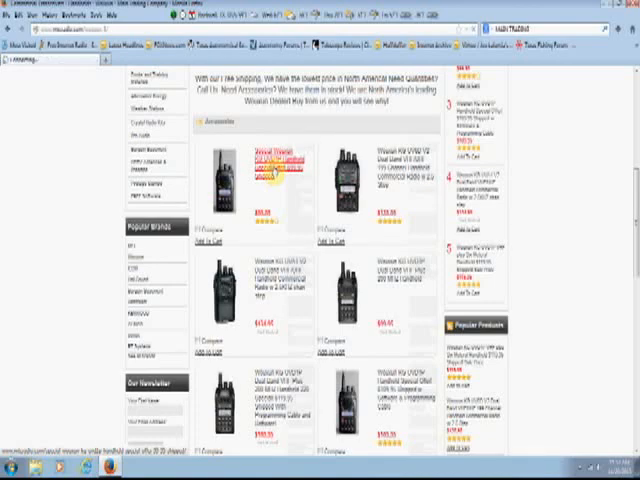
# Open the Wouxun KG-UVD1P special offer page and read its specs and warranty details
pyautogui.click(266, 160)
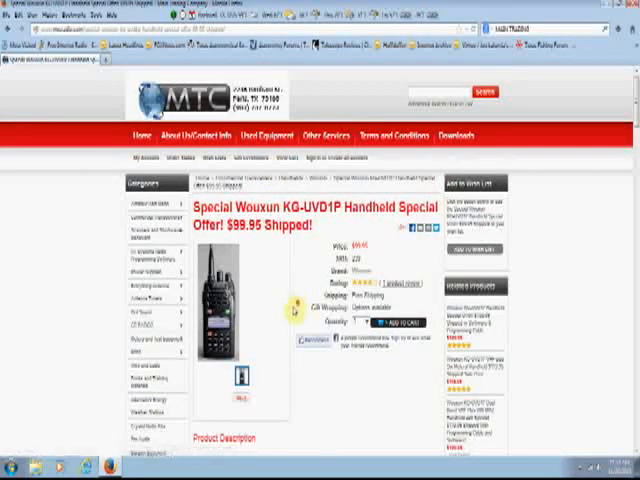
pyautogui.scroll(-3)
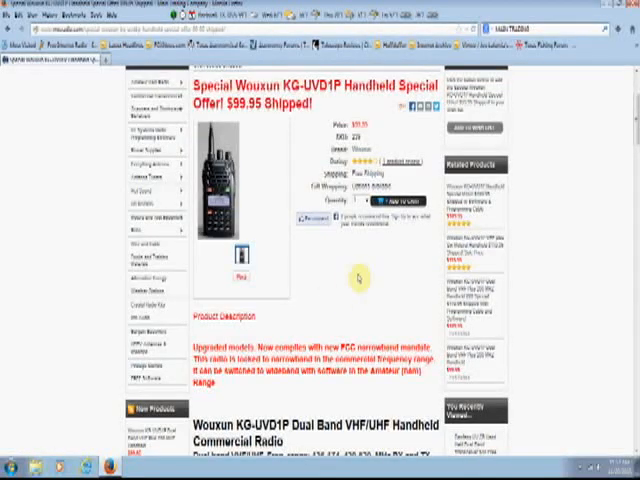
pyautogui.scroll(-3)
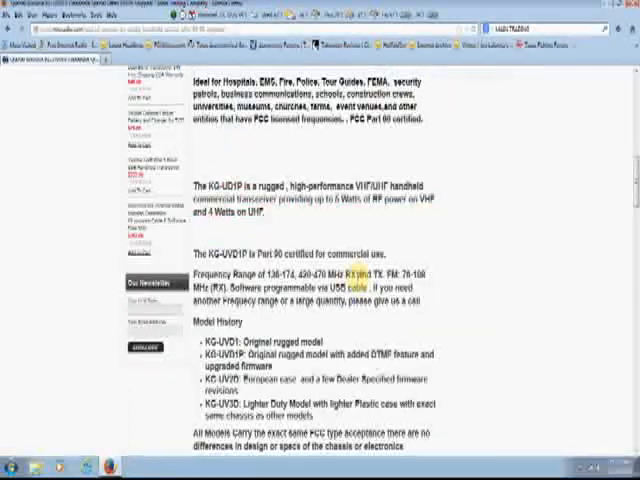
pyautogui.scroll(-3)
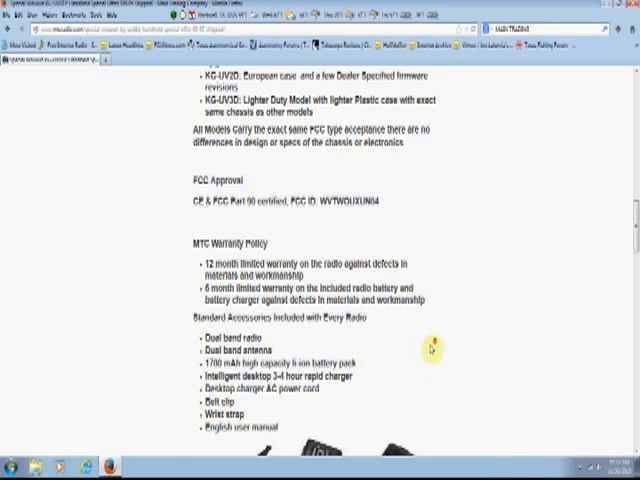
pyautogui.scroll(3)
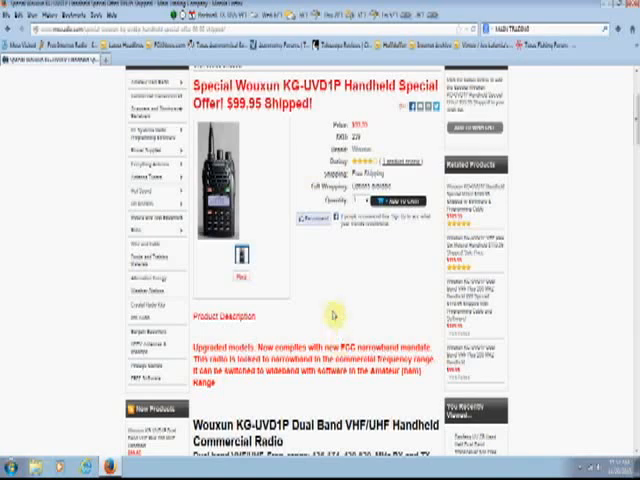
pyautogui.scroll(-3)
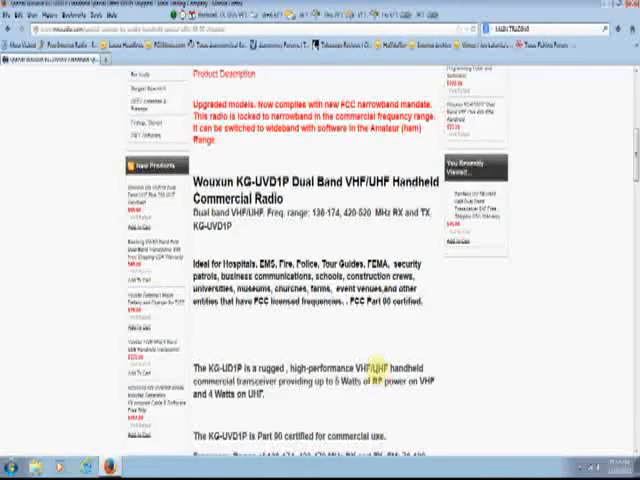
# Scroll further down the Wouxun KG-UVD1P description toward the Kenwood TM-281A listing
pyautogui.scroll(-3)
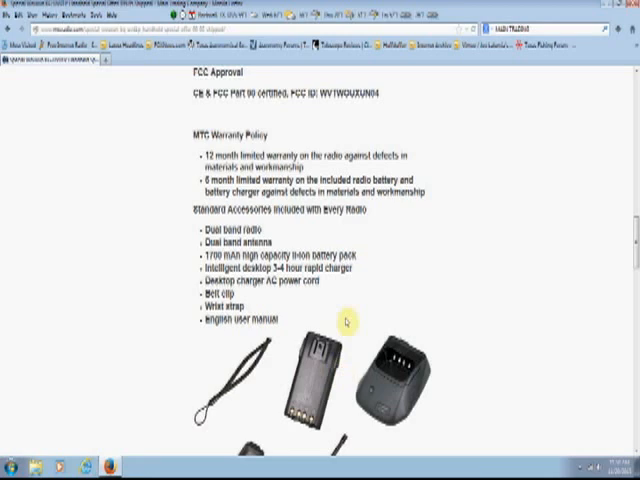
pyautogui.moveTo(598, 272)
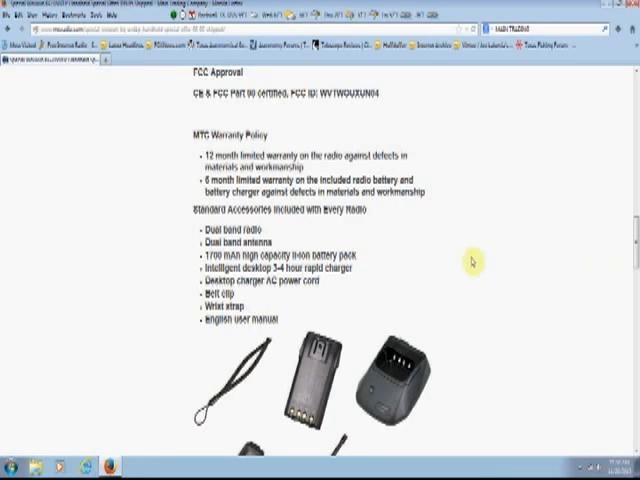
pyautogui.moveTo(508, 232)
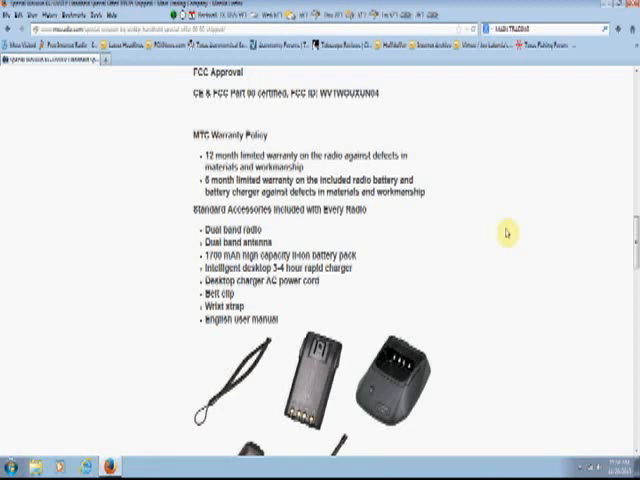
pyautogui.moveTo(460, 272)
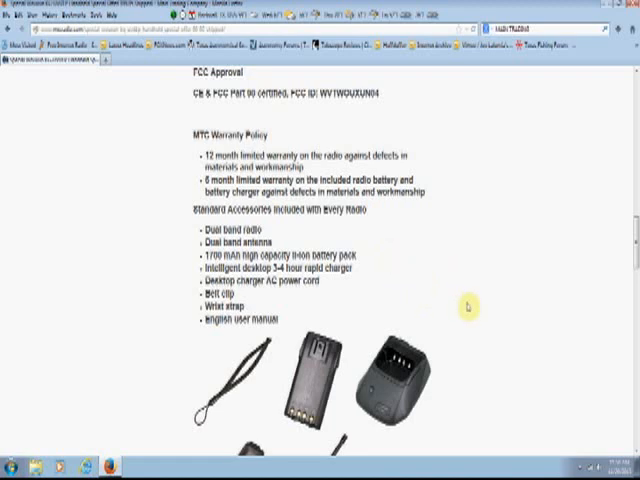
pyautogui.scroll(-3)
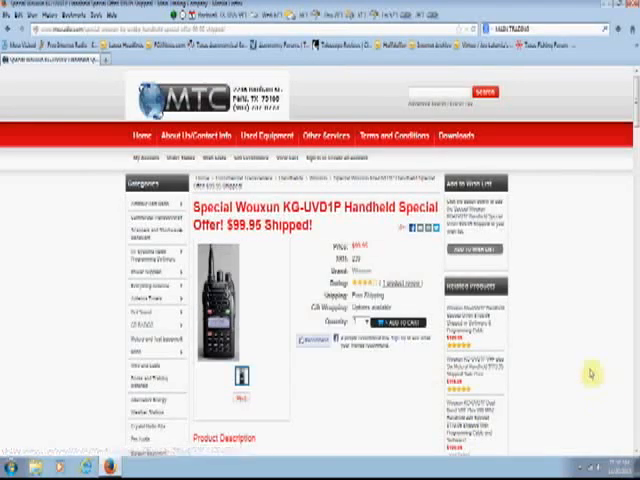
pyautogui.scroll(-3)
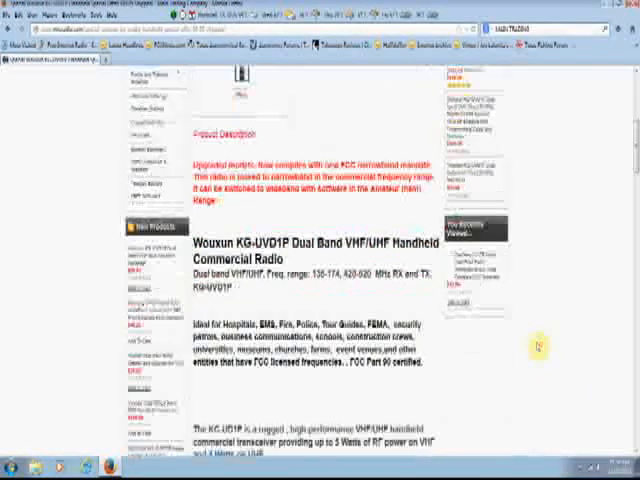
pyautogui.scroll(-3)
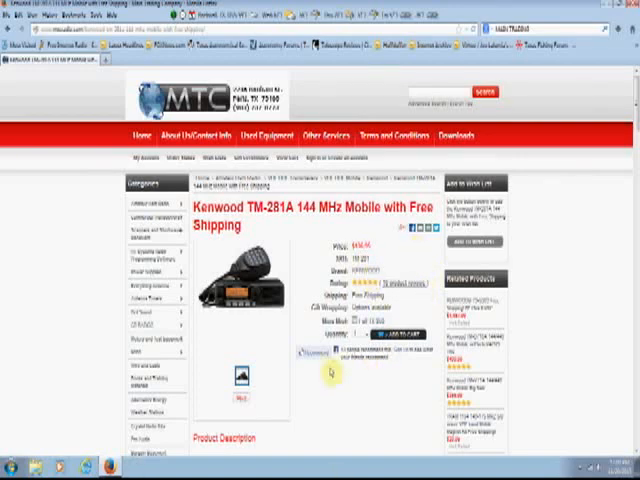
# Scroll the Kenwood TM-281A page through its feature list and programming cable offer
pyautogui.scroll(-3)
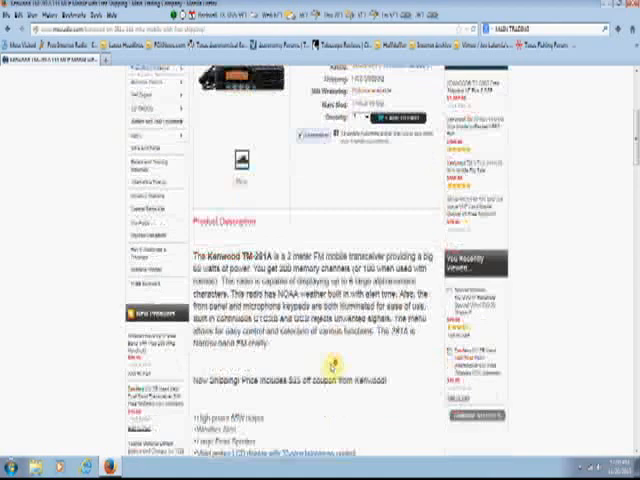
pyautogui.scroll(-3)
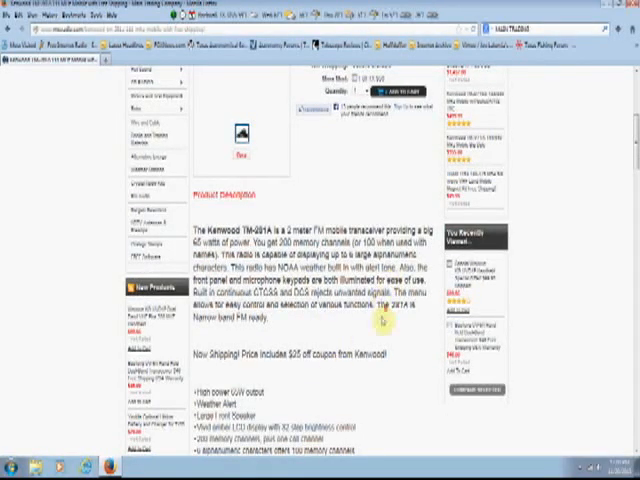
pyautogui.scroll(-3)
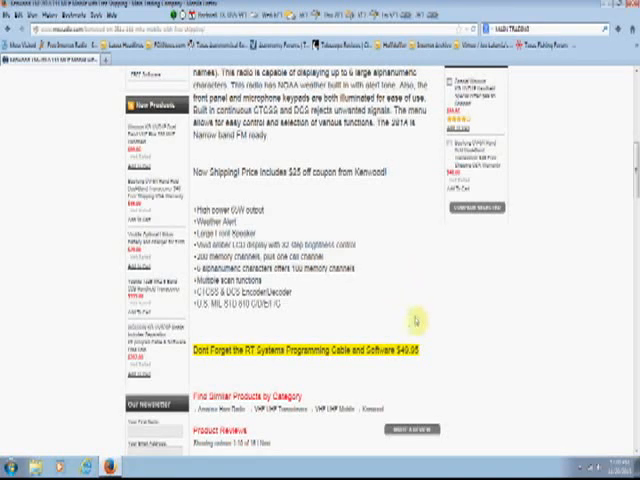
pyautogui.moveTo(424, 292)
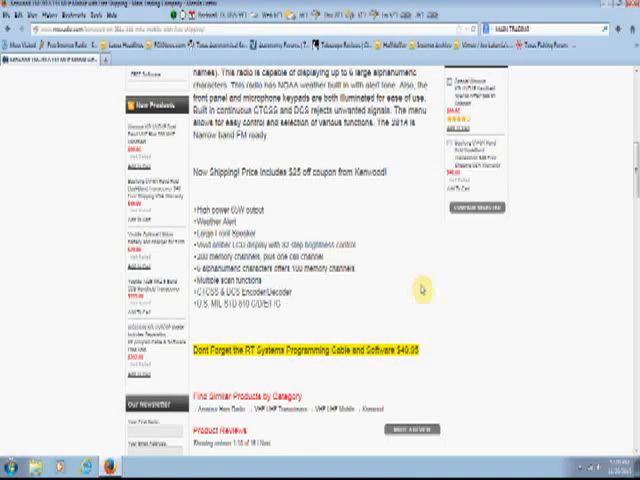
pyautogui.moveTo(424, 290)
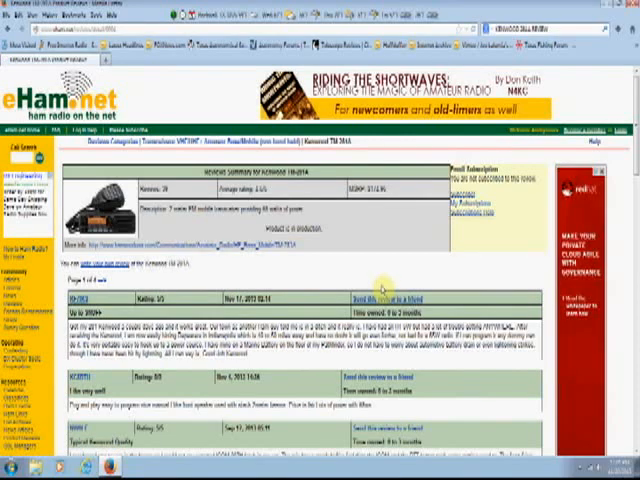
pyautogui.moveTo(156, 112)
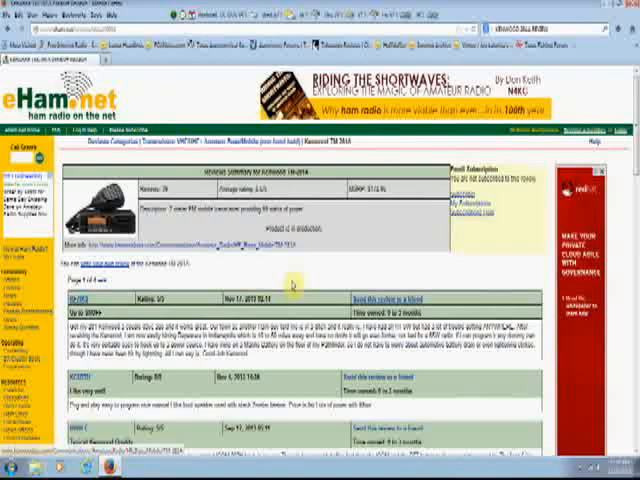
pyautogui.scroll(-3)
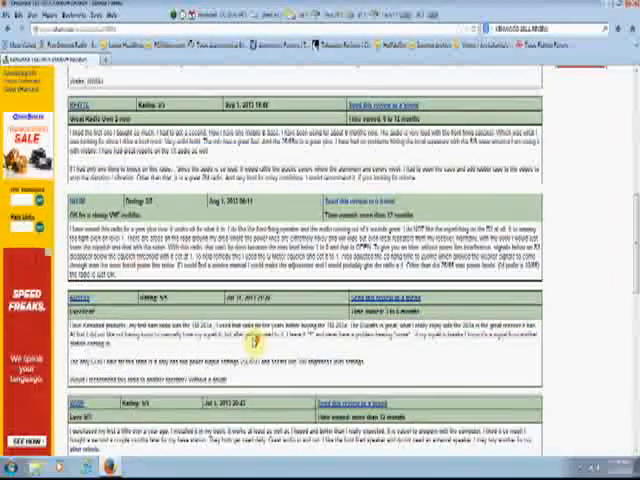
pyautogui.scroll(-3)
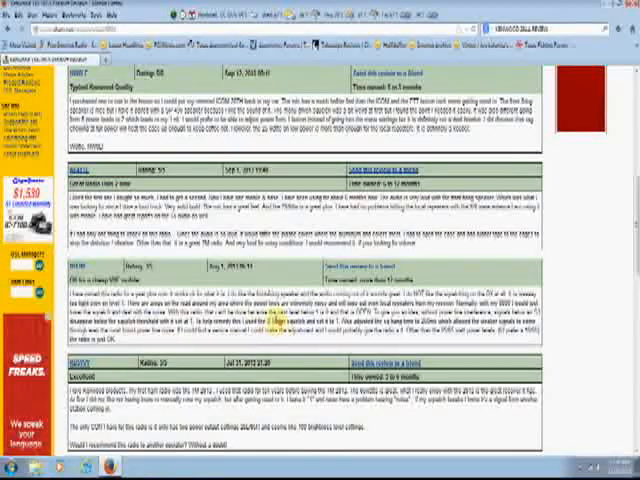
pyautogui.scroll(-3)
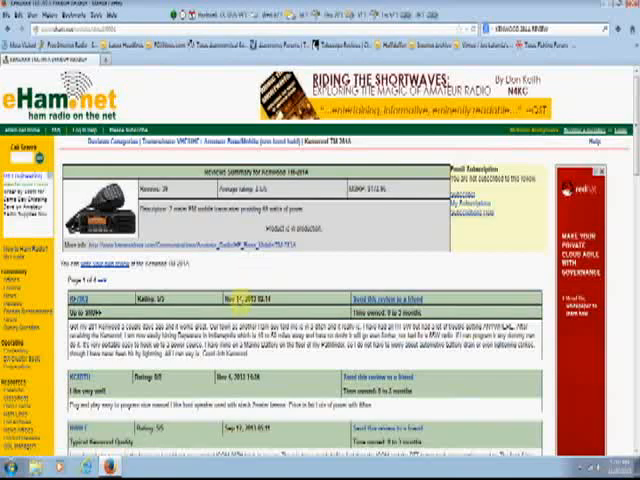
# Scroll the page once before Firefox is closed to the Windows desktop
pyautogui.scroll(-3)
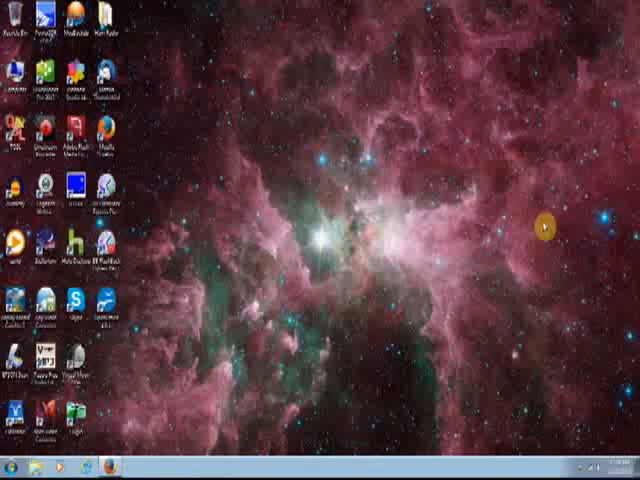
pyautogui.moveTo(278, 436)
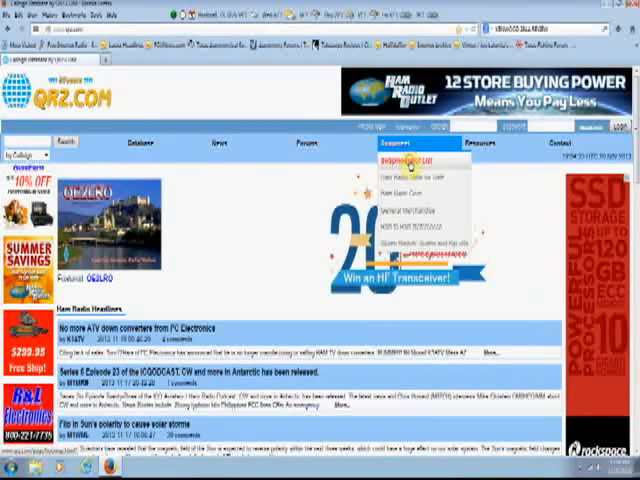
pyautogui.click(406, 160)
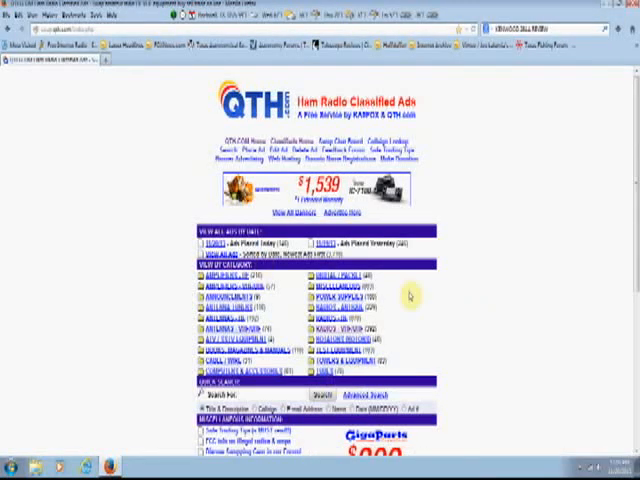
pyautogui.moveTo(484, 352)
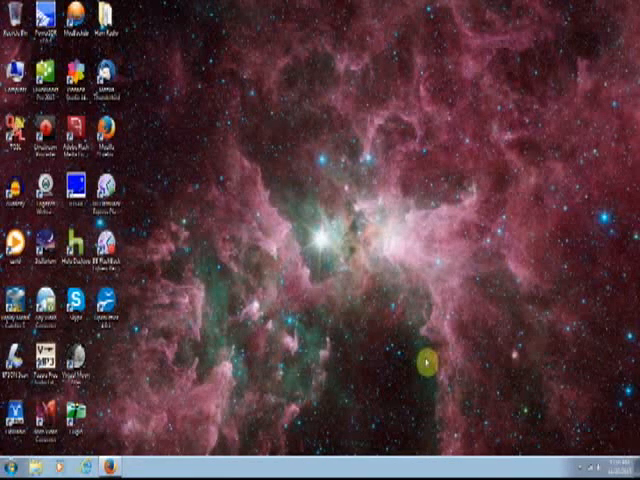
pyautogui.moveTo(304, 376)
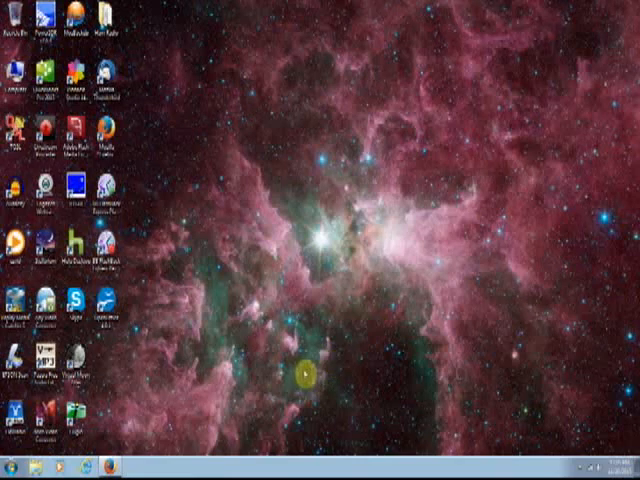